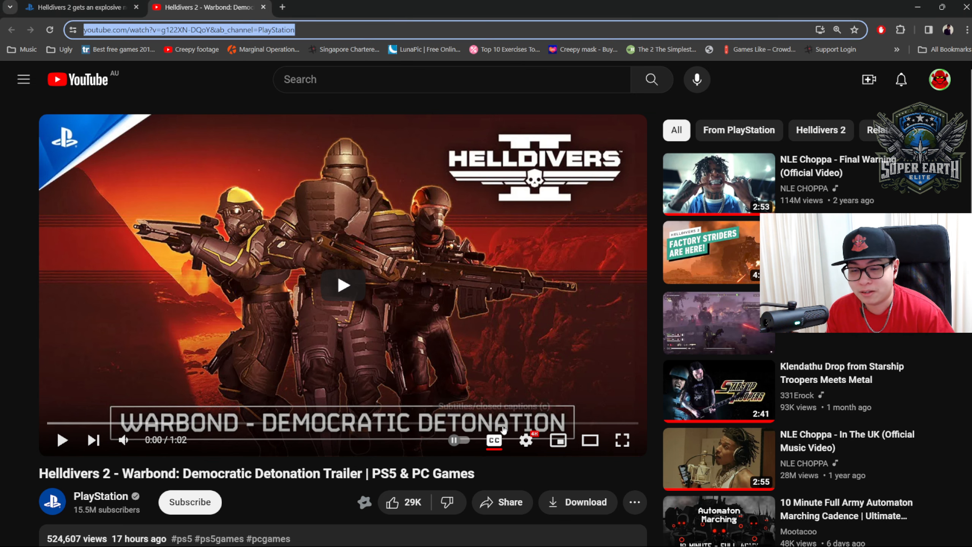
Play the Democratic Detonation trailer full screen, then head to the PlayStation Blog tab
{"action": "left_click", "coordinate": [622, 440]}
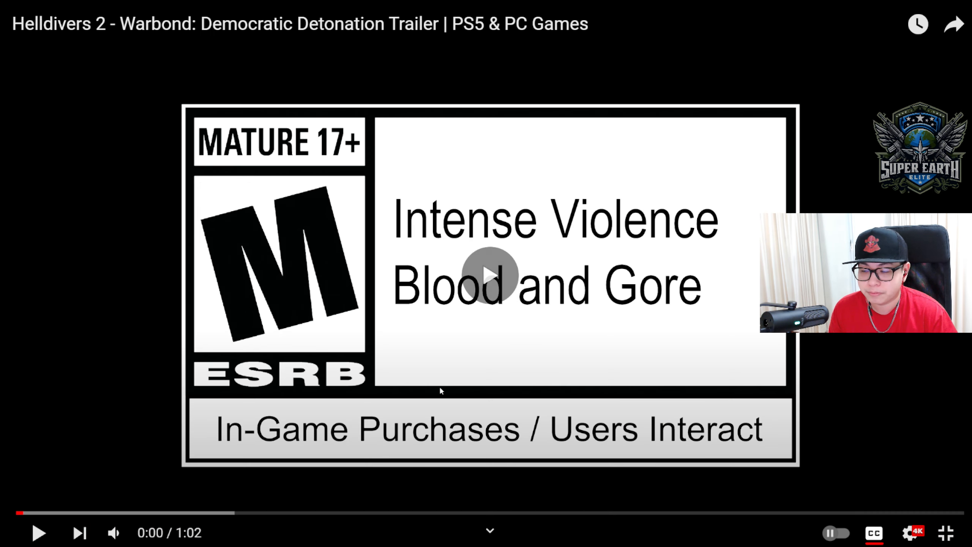
{"action": "left_click", "coordinate": [489, 275]}
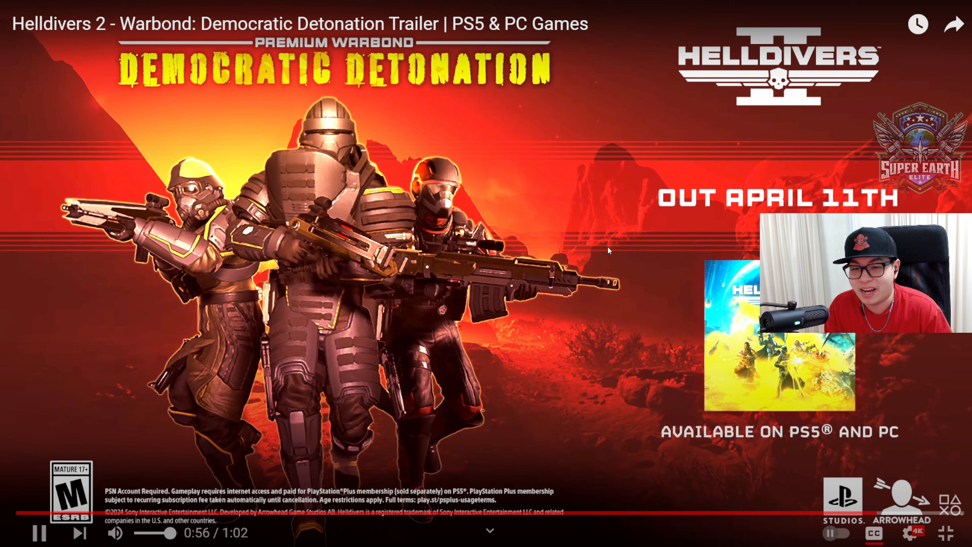
{"action": "left_click", "coordinate": [40, 532]}
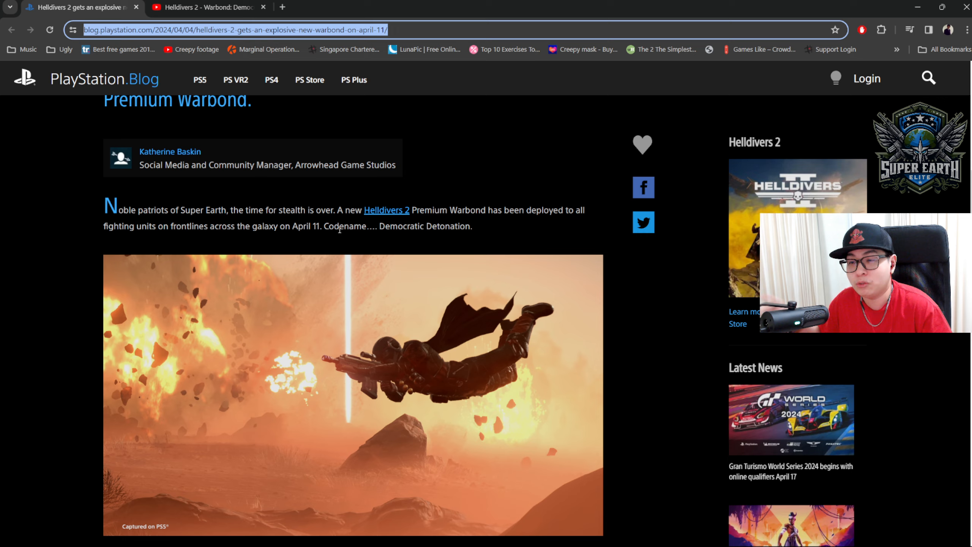
Scroll through the intro paragraphs until the Firepower heading comes into view
{"action": "scroll", "scroll_direction": "down", "scroll_amount": 3}
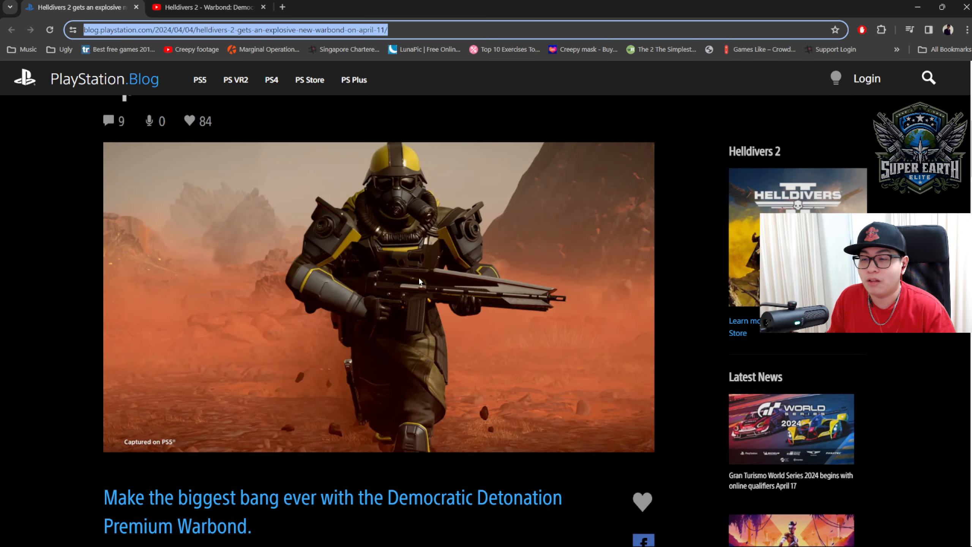
{"action": "scroll", "scroll_direction": "down", "scroll_amount": 3}
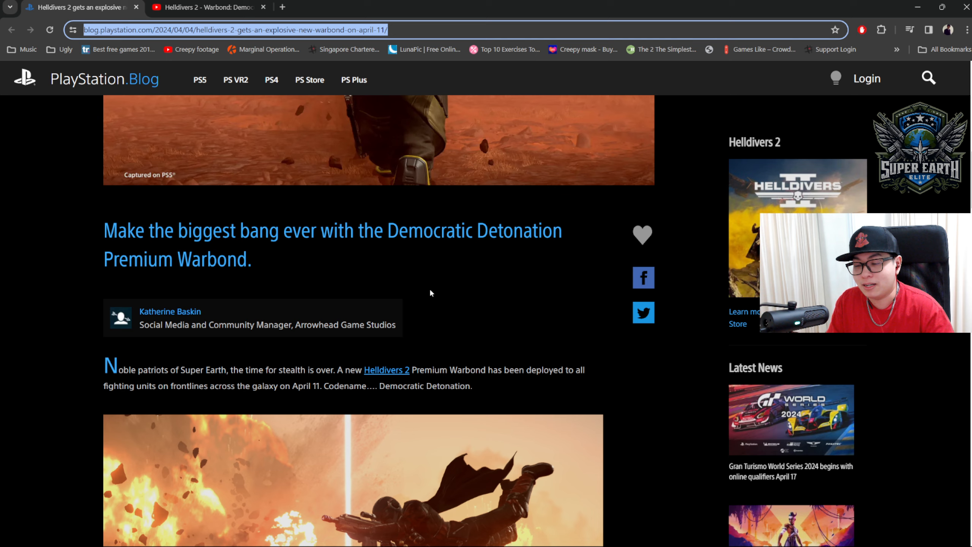
{"action": "scroll", "scroll_direction": "down", "scroll_amount": 3}
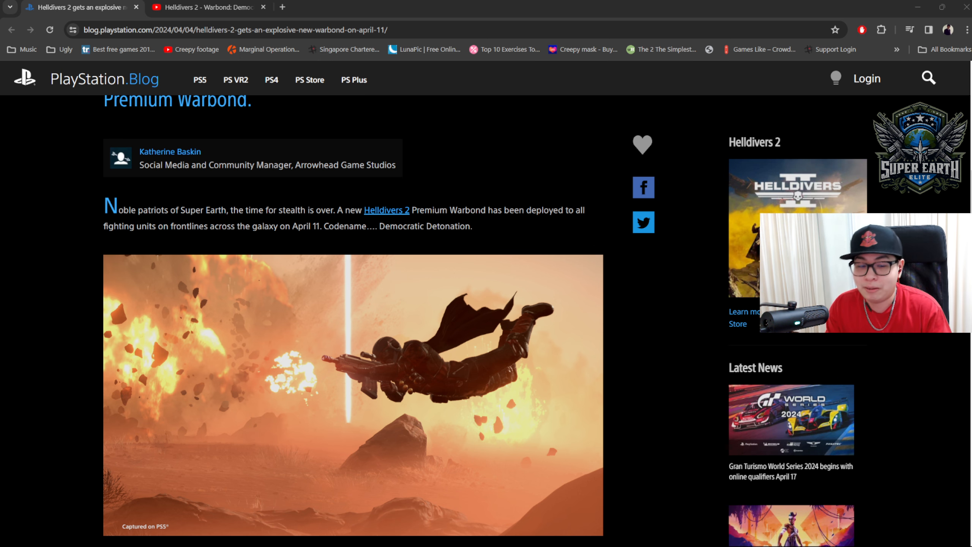
{"action": "scroll", "scroll_direction": "down", "scroll_amount": 3}
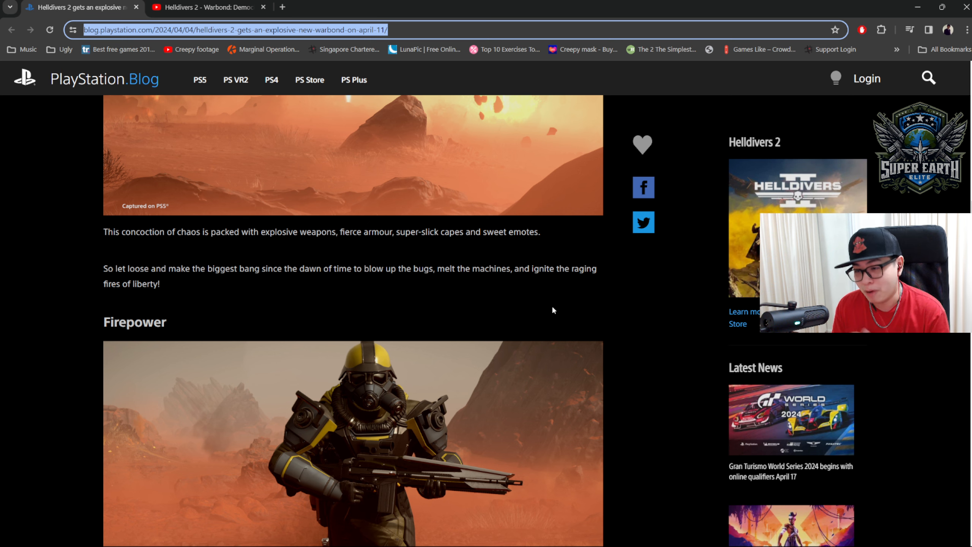
Scroll the Firepower section to the BR-14 Adjudicator and R-36 Eruptor rifle descriptions
{"action": "scroll", "scroll_direction": "down", "scroll_amount": 3}
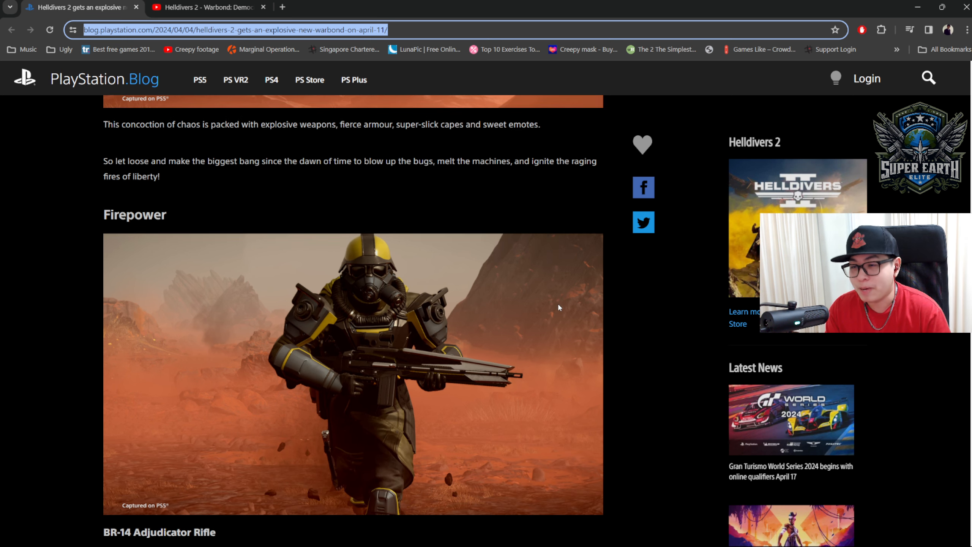
{"action": "scroll", "scroll_direction": "down", "scroll_amount": 3}
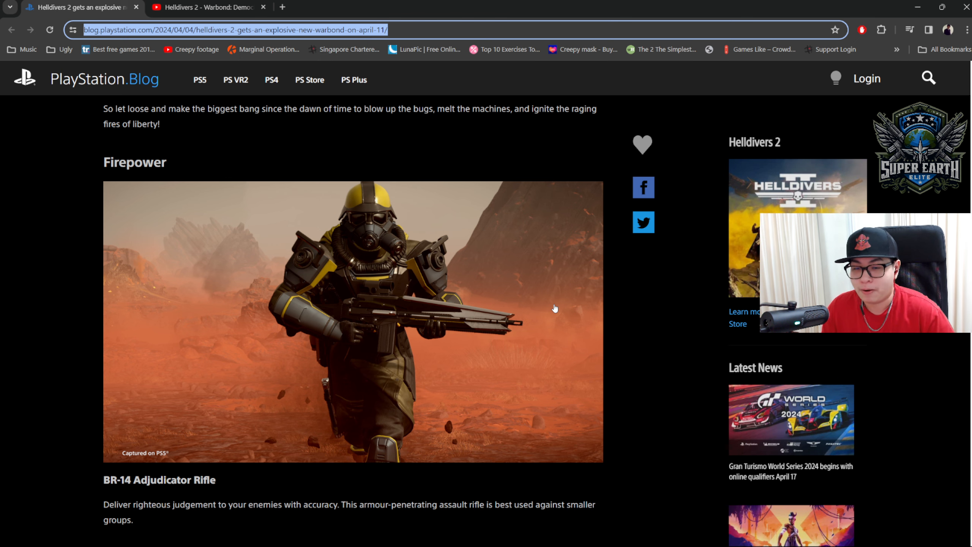
{"action": "scroll", "scroll_direction": "down", "scroll_amount": 3}
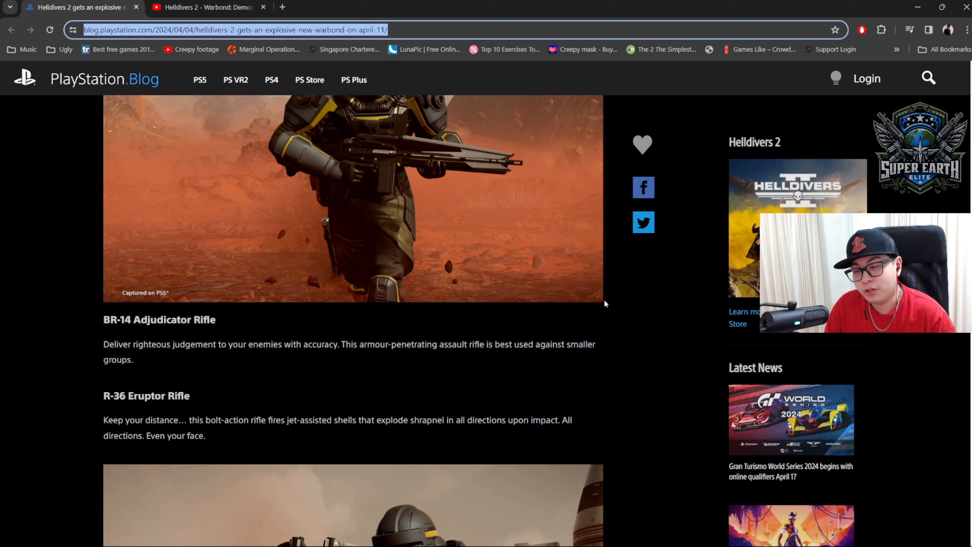
{"action": "scroll", "scroll_direction": "down", "scroll_amount": 3}
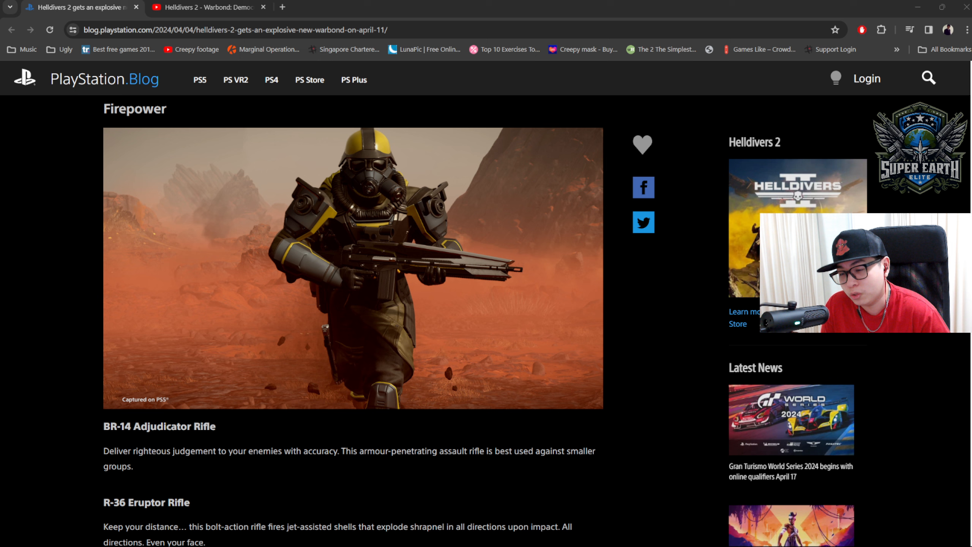
Bring the R-36 Eruptor text and the screenshot below it into view, then select the address bar
{"action": "scroll", "scroll_direction": "down", "scroll_amount": 3}
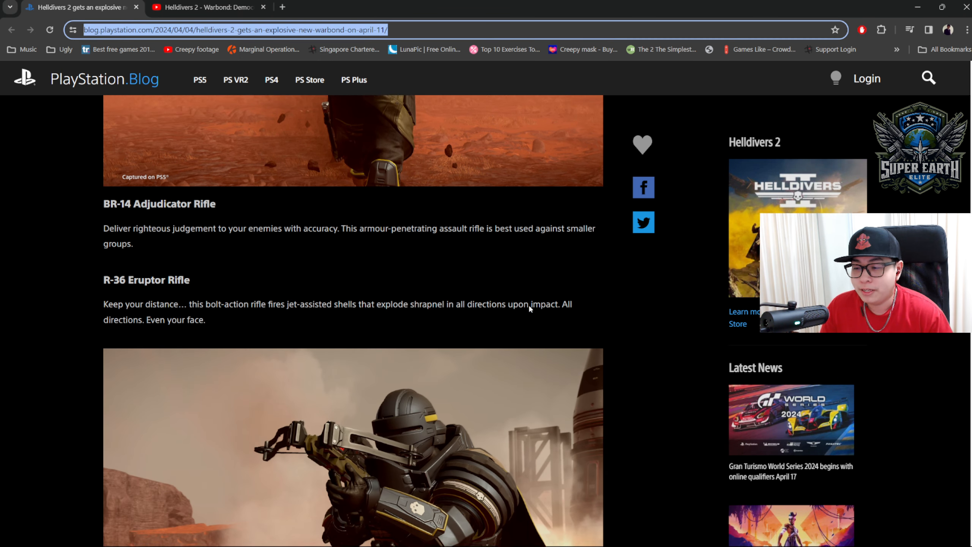
{"action": "scroll", "scroll_direction": "down", "scroll_amount": 3}
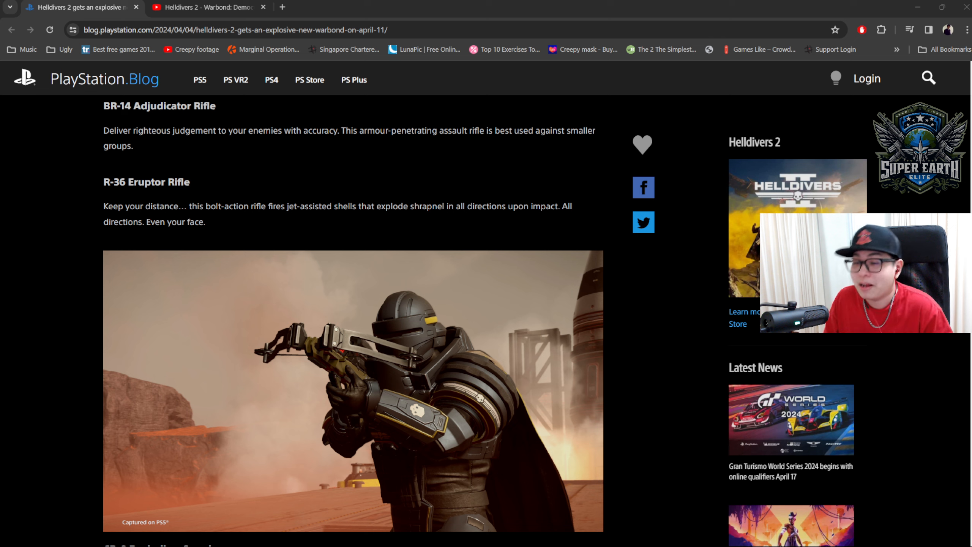
{"action": "left_click", "coordinate": [234, 30]}
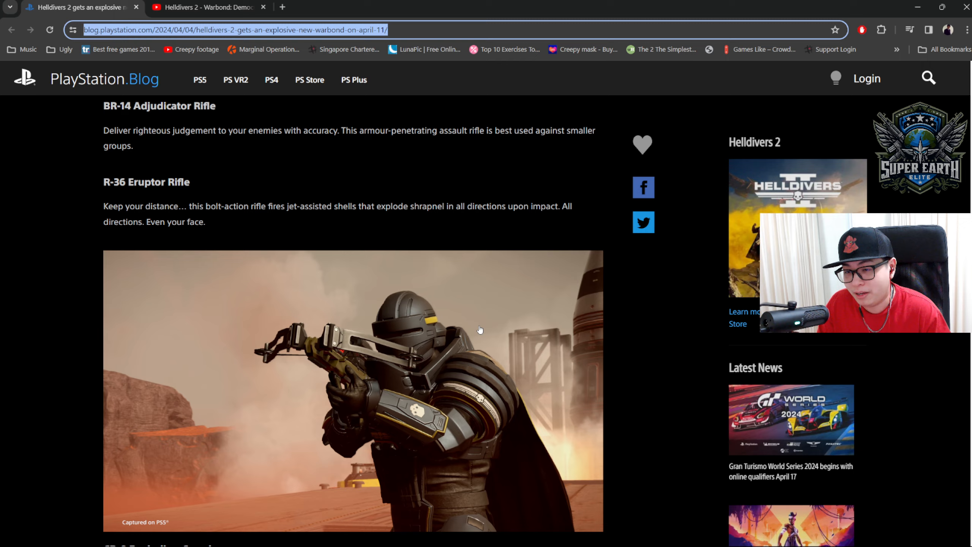
Scroll to the Exploding Crossbow, Thermite Grenade and Grenade Pistol entries, then reopen the YouTube trailer
{"action": "scroll", "scroll_direction": "down", "scroll_amount": 3}
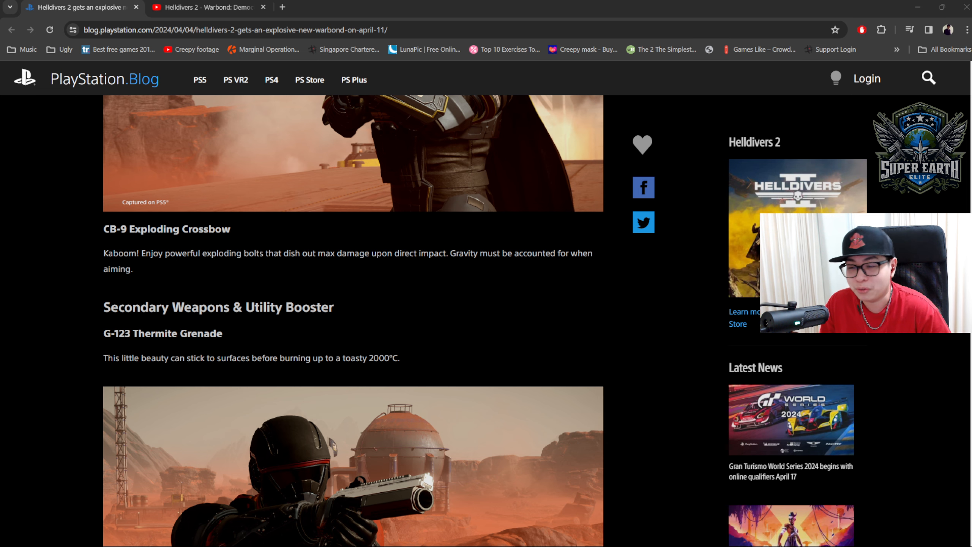
{"action": "scroll", "scroll_direction": "down", "scroll_amount": 3}
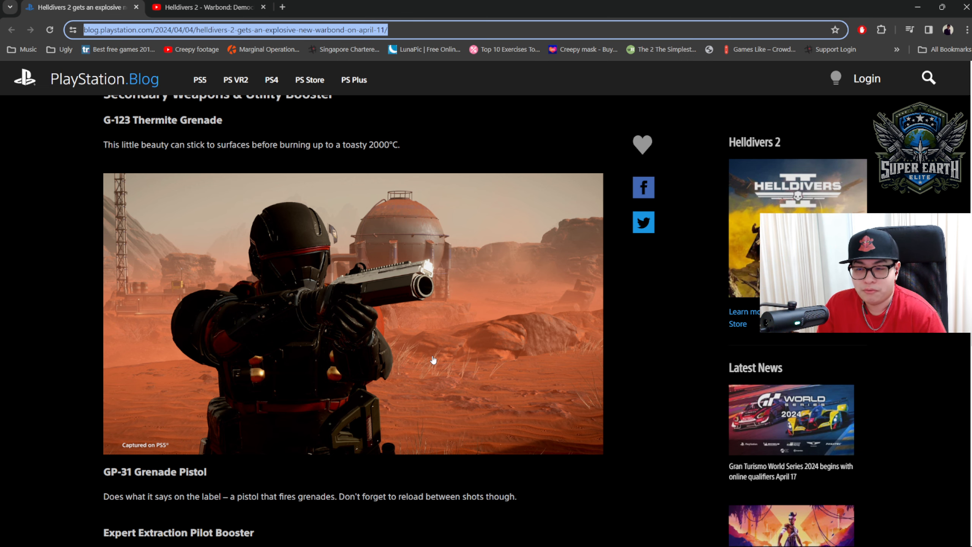
{"action": "left_click", "coordinate": [205, 7]}
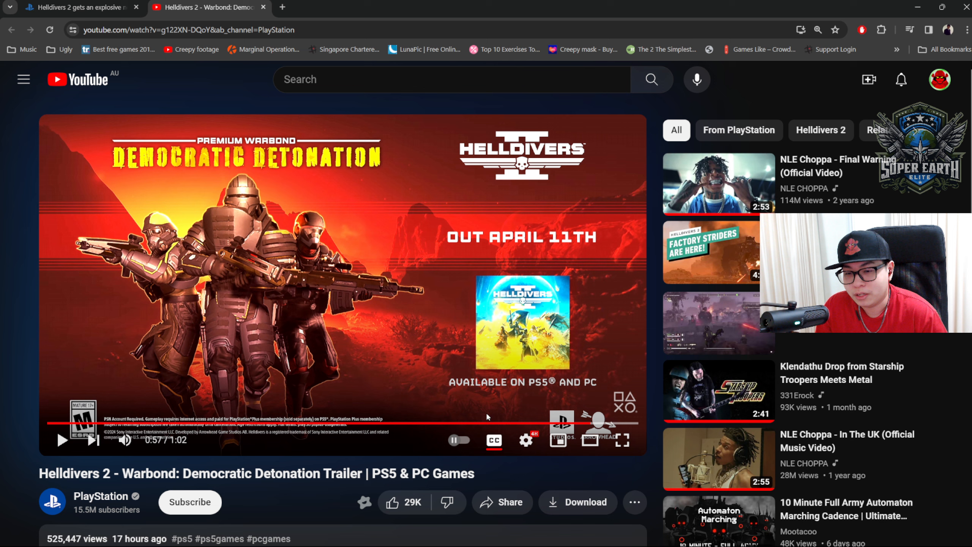
{"action": "mouse_move", "coordinate": [470, 424]}
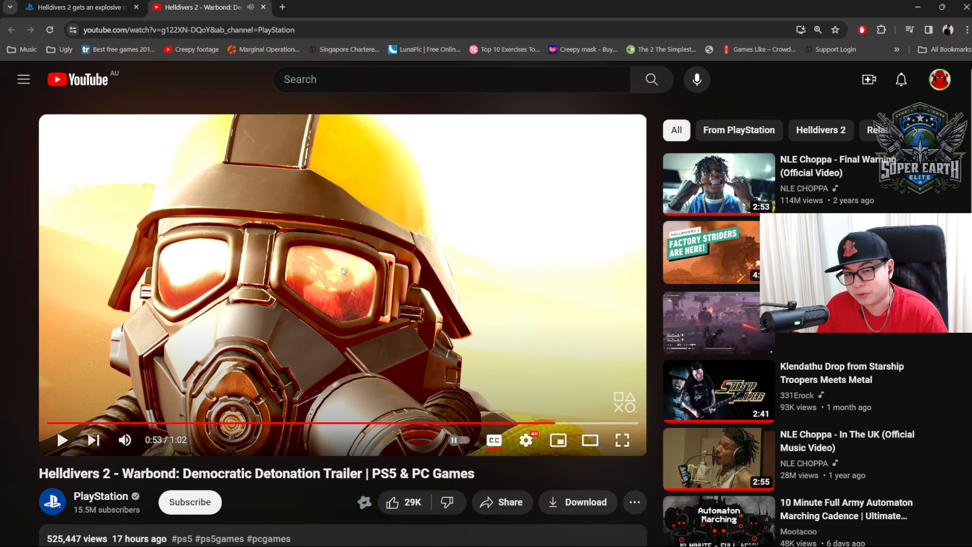
Return to the PlayStation Blog article at the Grenade Pistol entry and select its web address
{"action": "left_click", "coordinate": [78, 7]}
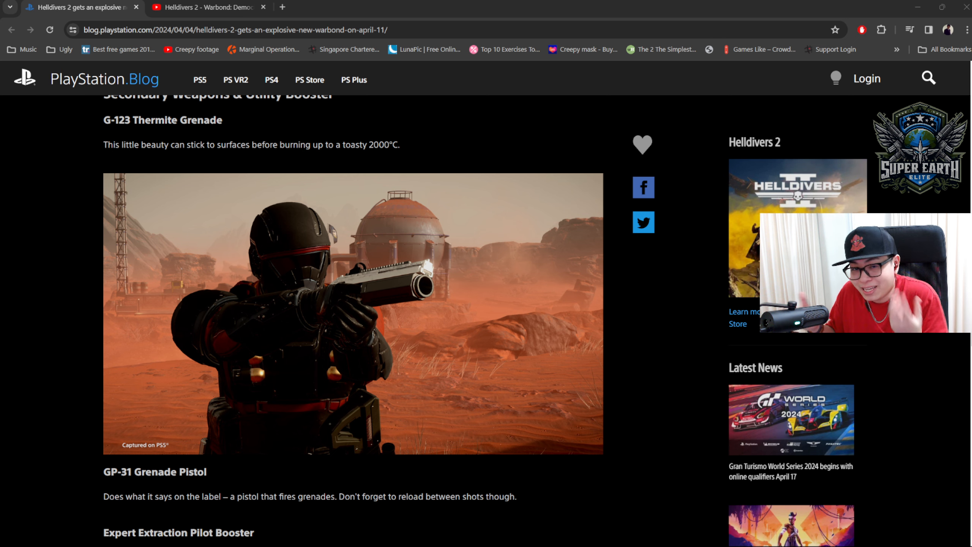
{"action": "left_click", "coordinate": [235, 30]}
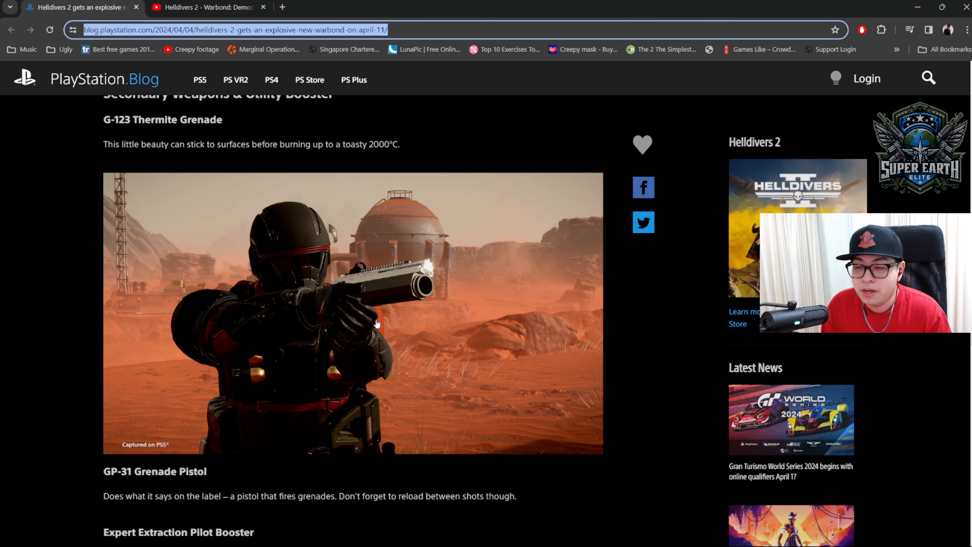
Scroll past the Grenade Pistol and Expert Extraction Pilot Booster to the Armour heading
{"action": "scroll", "scroll_direction": "down", "scroll_amount": 3}
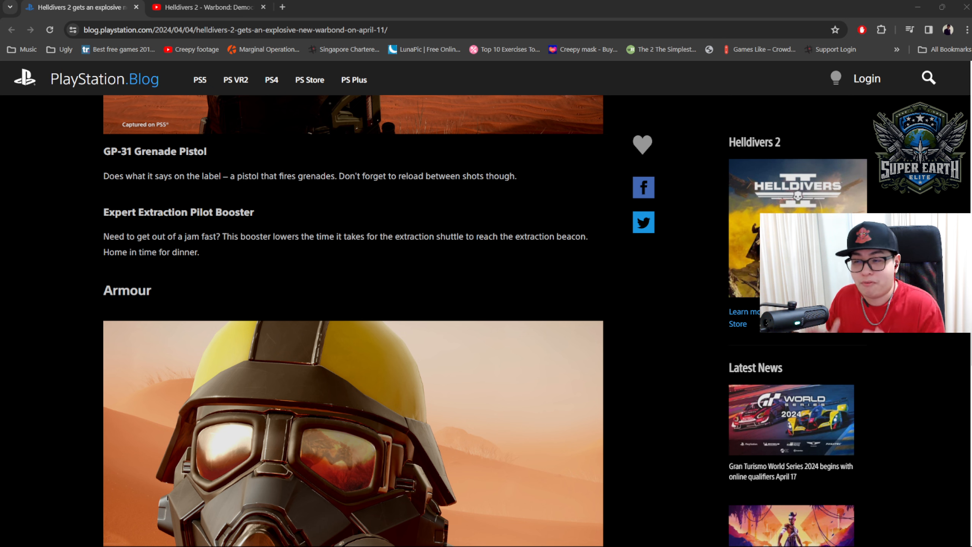
Scroll so the CE-27 Ground Breaker entry and CE-07 Demolition Specialist heading are visible
{"action": "scroll", "scroll_direction": "down", "scroll_amount": 3}
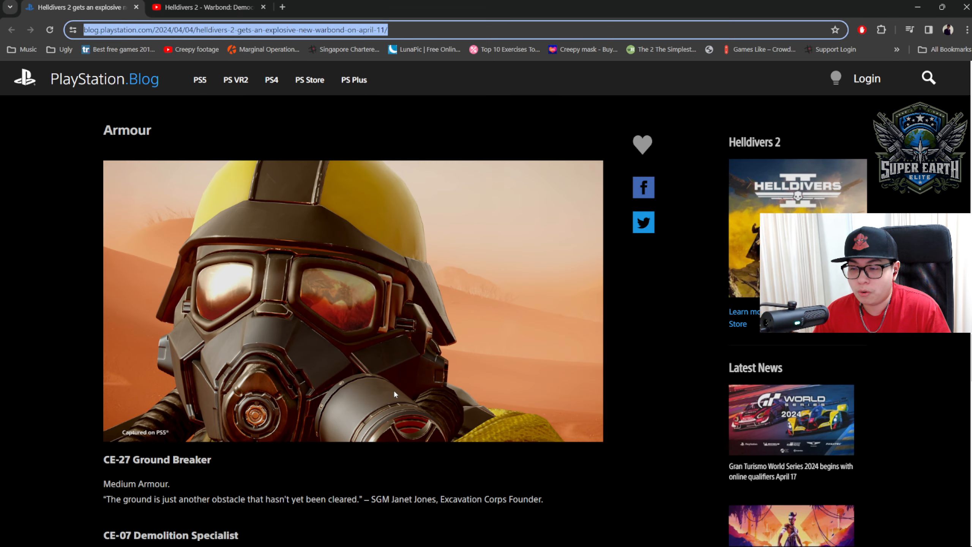
Scroll through the FS-55 Devastator entry, capes note and April 11 closing lines to the post's end
{"action": "scroll", "scroll_direction": "down", "scroll_amount": 3}
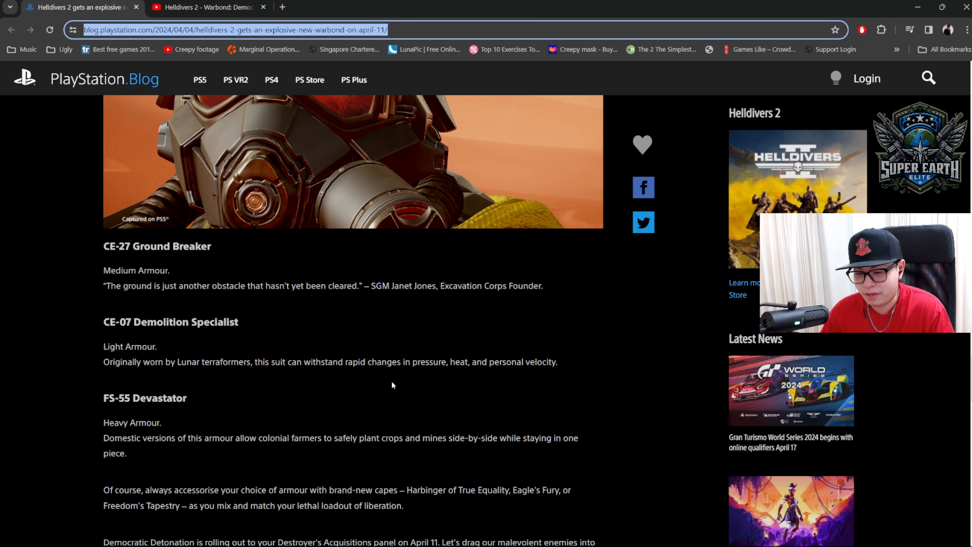
{"action": "scroll", "scroll_direction": "down", "scroll_amount": 3}
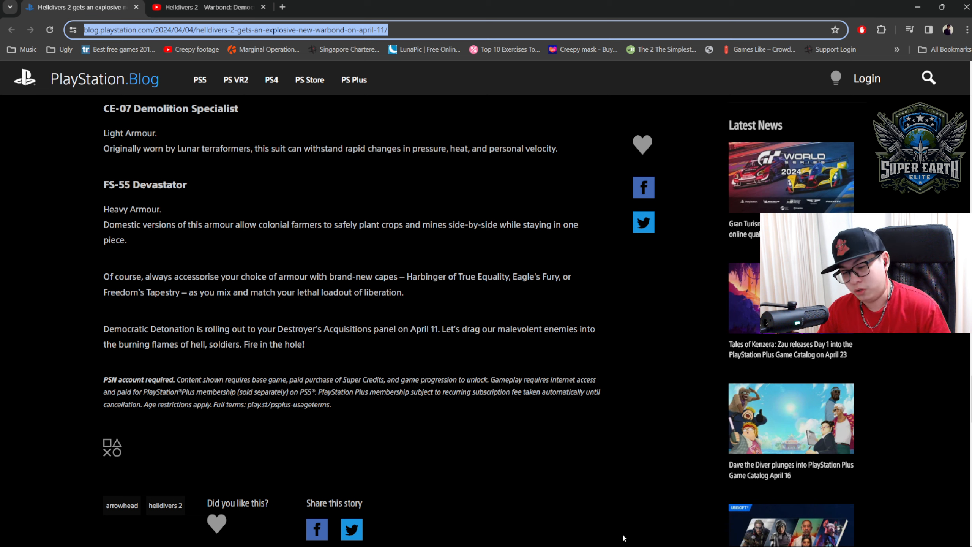
{"action": "mouse_move", "coordinate": [541, 523]}
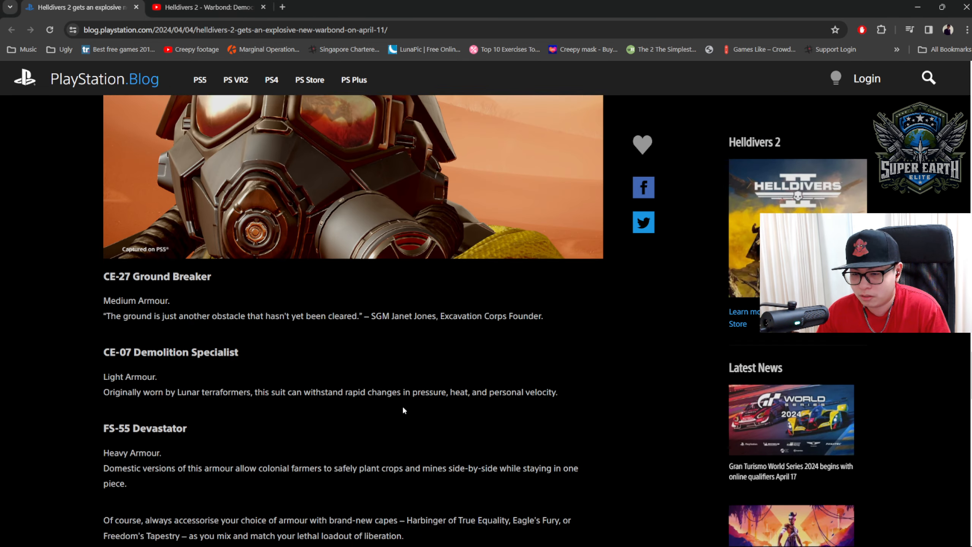
Scroll so the three armour entries and the April 11 closing paragraph share the screen
{"action": "scroll", "scroll_direction": "down", "scroll_amount": 3}
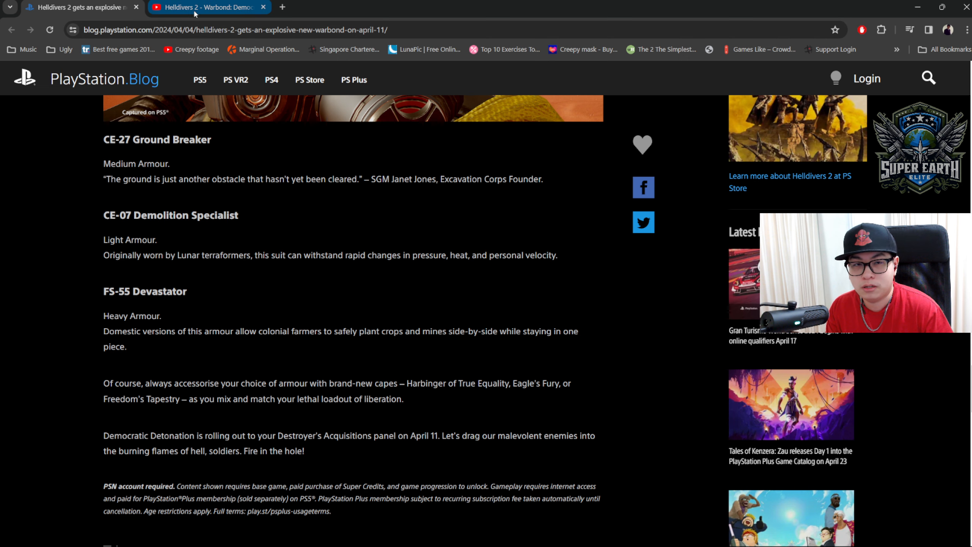
Close the YouTube trailer tab, leaving only the PlayStation Blog warbond article open
{"action": "left_click", "coordinate": [263, 7]}
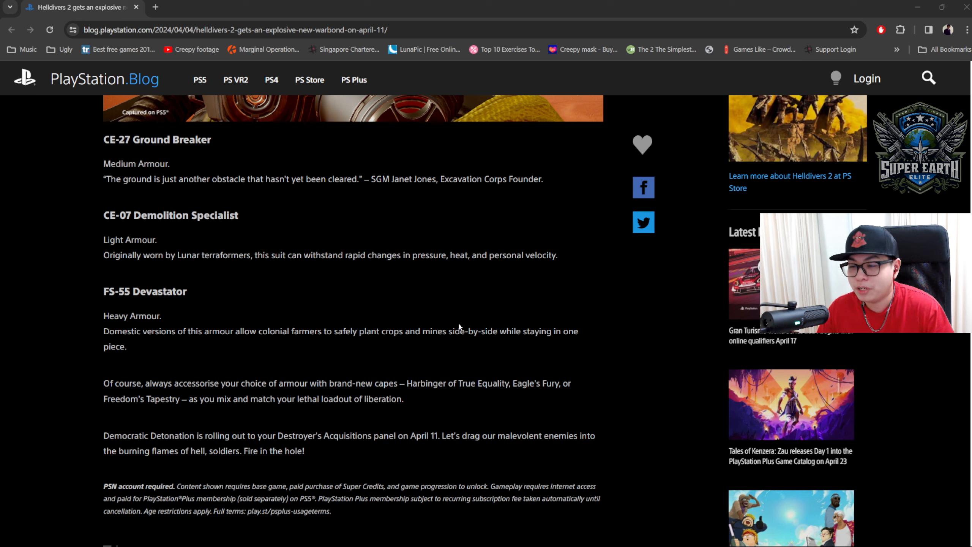
{"action": "mouse_move", "coordinate": [451, 285]}
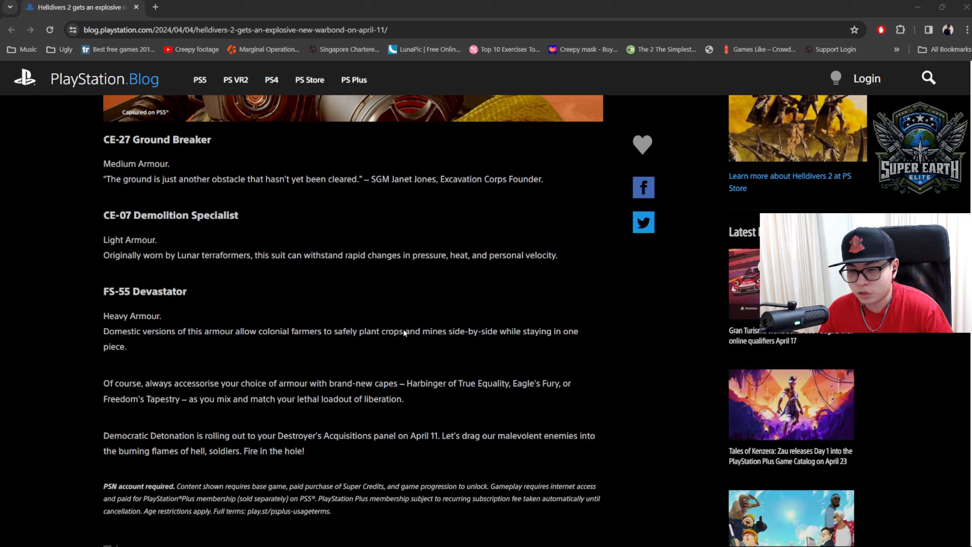
{"action": "mouse_move", "coordinate": [272, 167]}
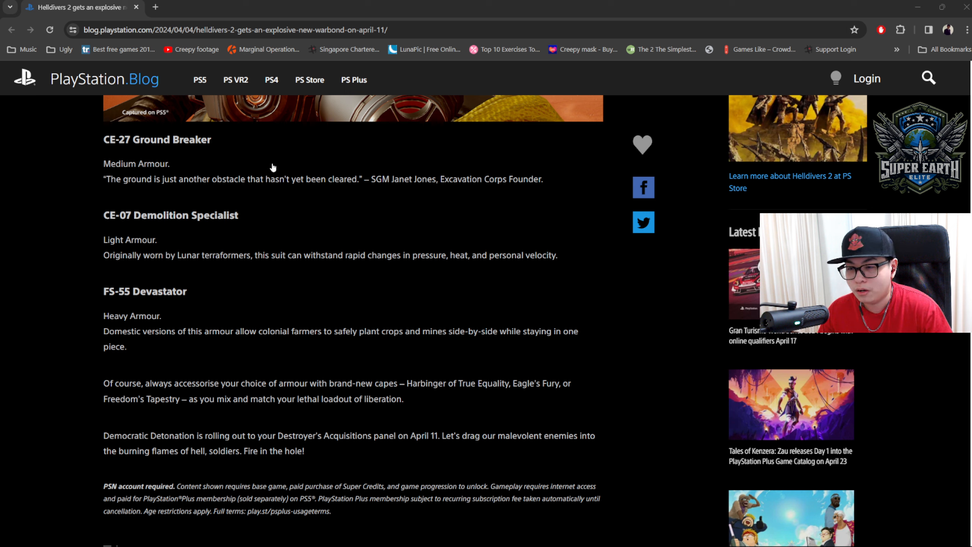
{"action": "mouse_move", "coordinate": [469, 278]}
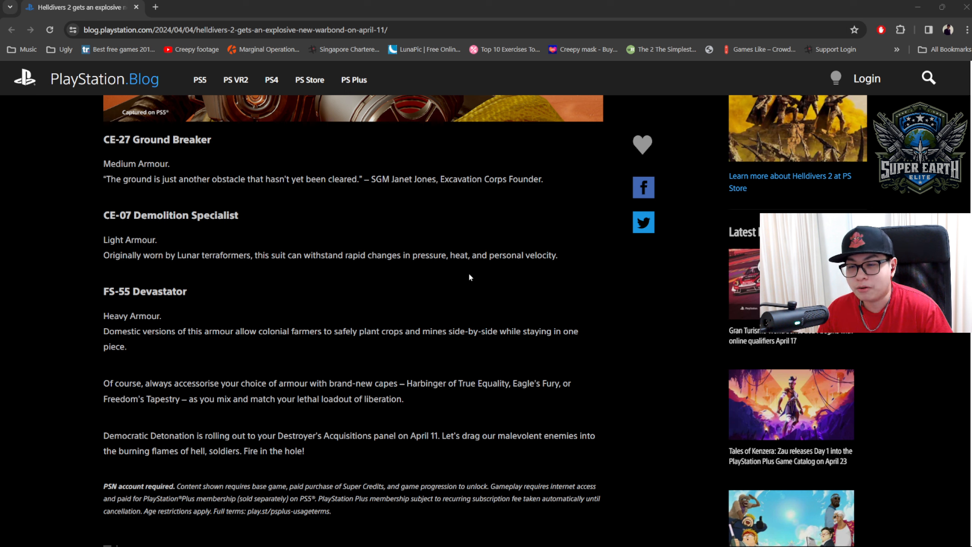